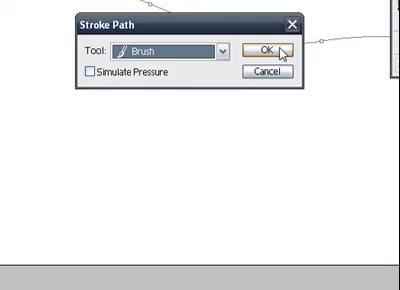
Stroke the curvy path with the Brush tool to paint a glowing light streak.
{"action": "left_click", "coordinate": [265, 50]}
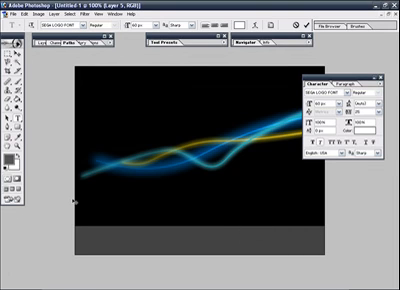
Type 'FALK' in white SEGA LOGO FONT at 60 px near the bottom right.
{"action": "type", "text": "FALK"}
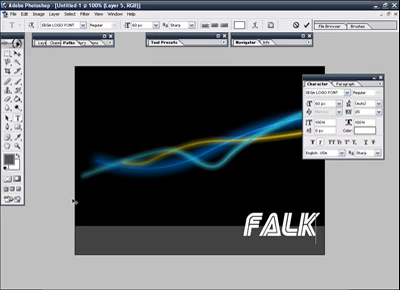